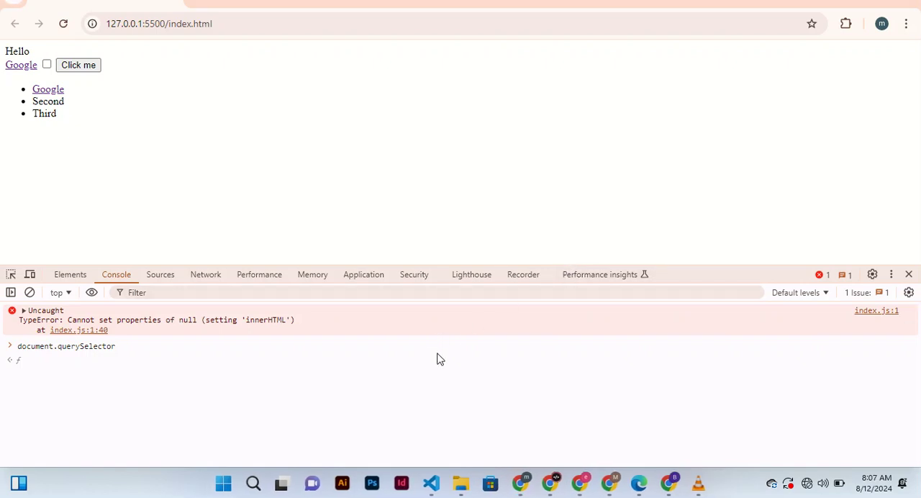
pyautogui.moveTo(425, 2)
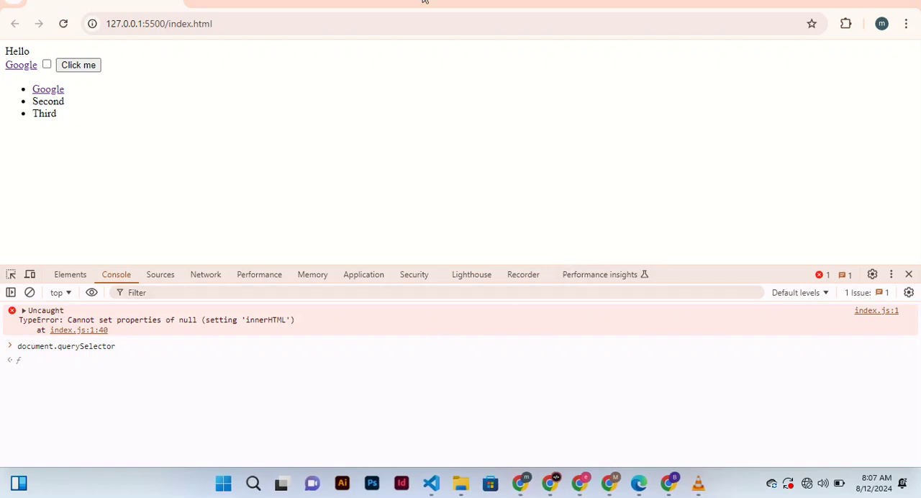
pyautogui.moveTo(58, 390)
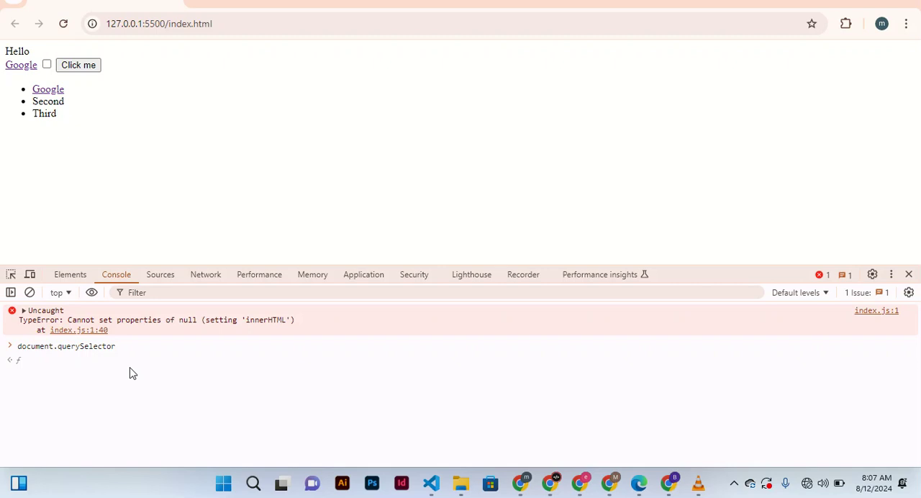
pyautogui.moveTo(80, 354)
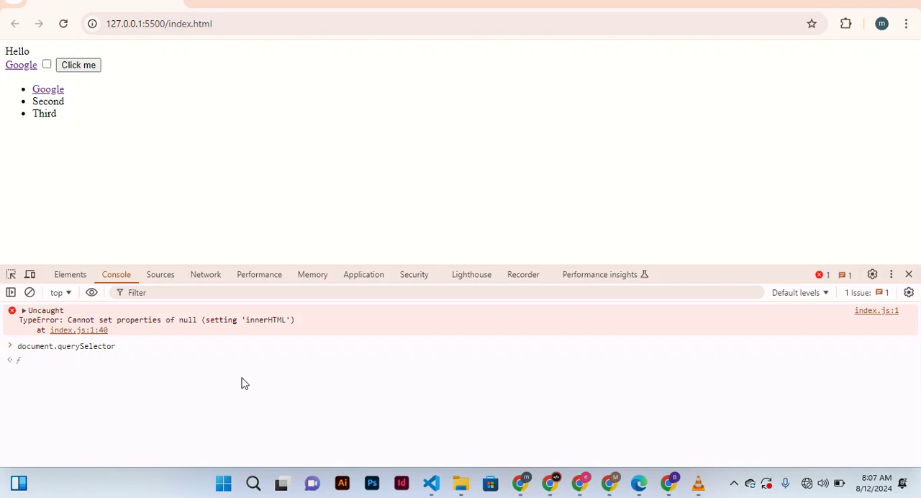
pyautogui.moveTo(73, 113)
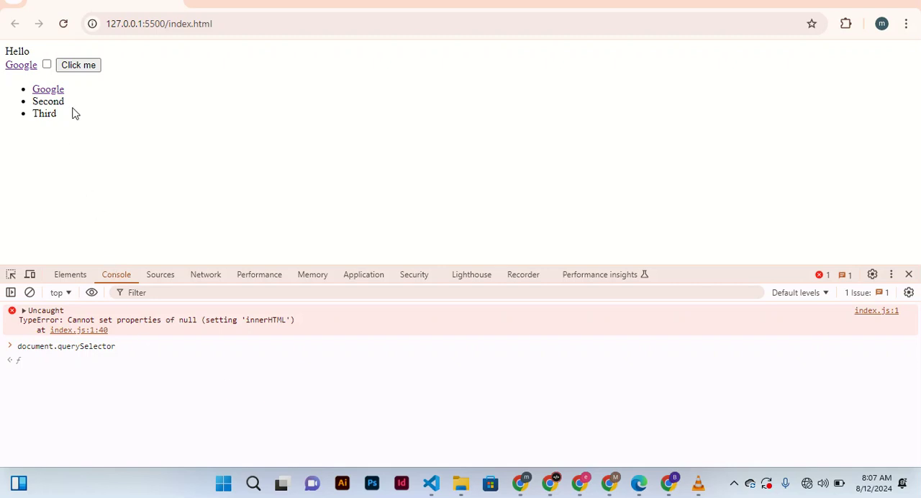
pyautogui.moveTo(126, 99)
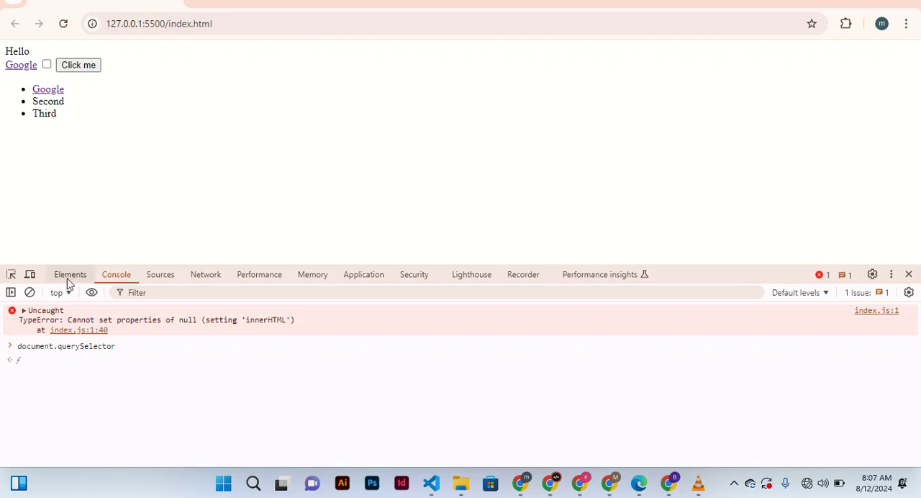
pyautogui.moveTo(89, 367)
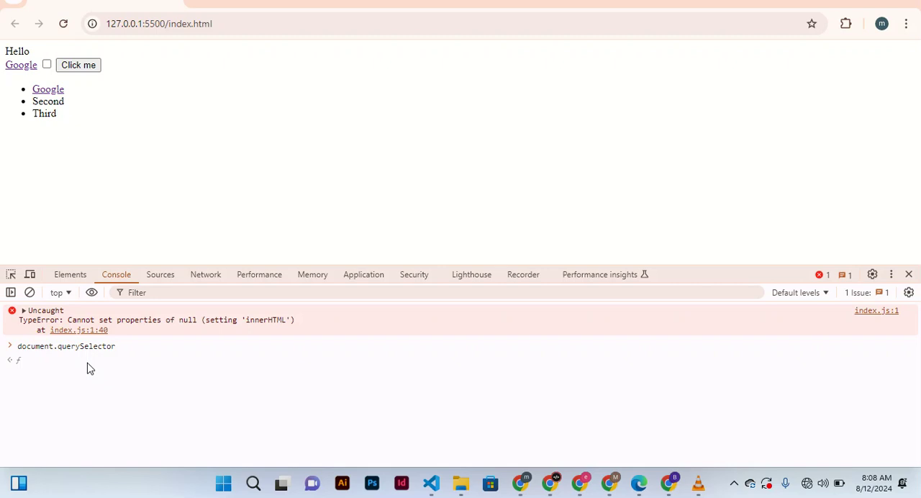
pyautogui.moveTo(3, 392)
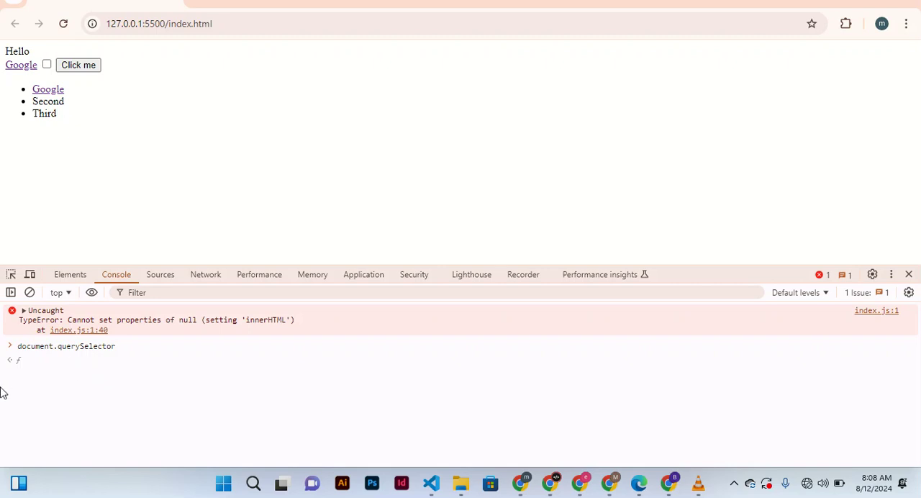
pyautogui.moveTo(65, 363)
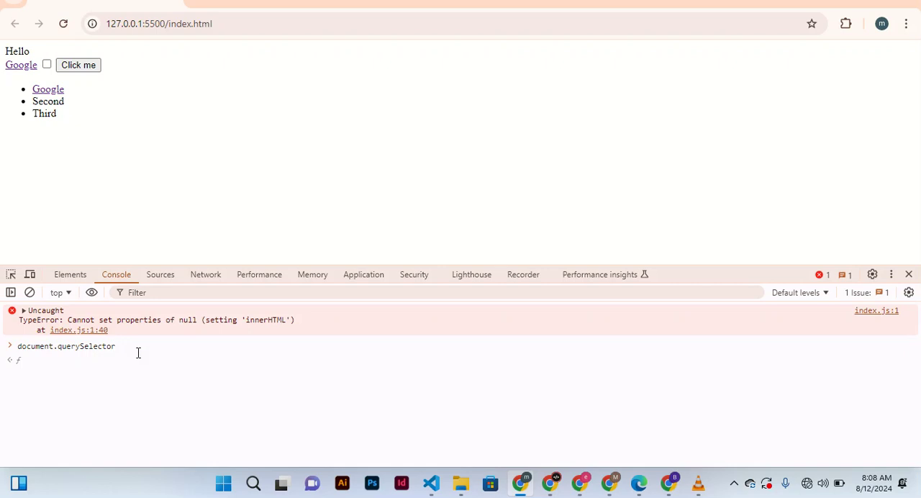
# Type document.querySelector(button) into the Console prompt without evaluating it.
pyautogui.write('.')
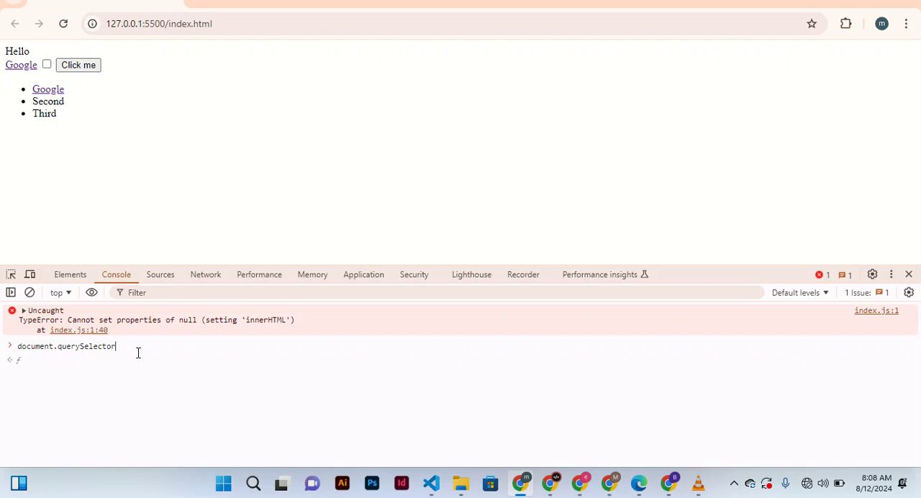
pyautogui.write('(')
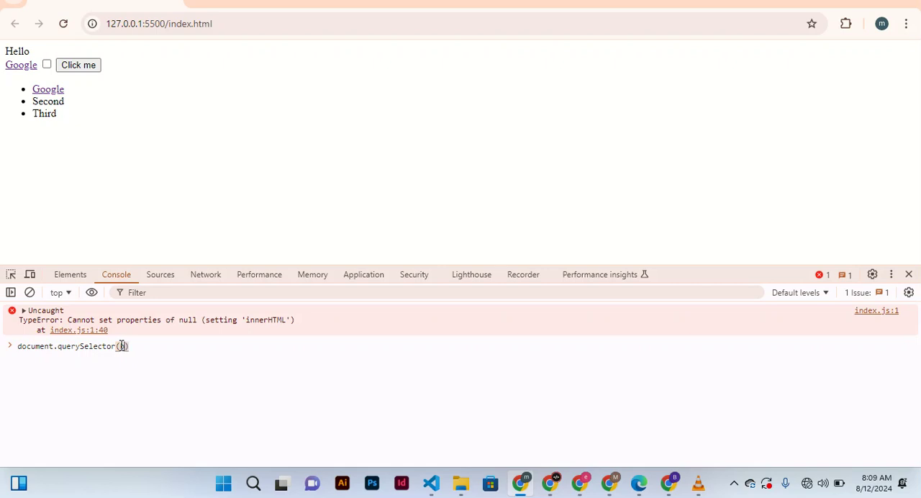
pyautogui.write('ur')
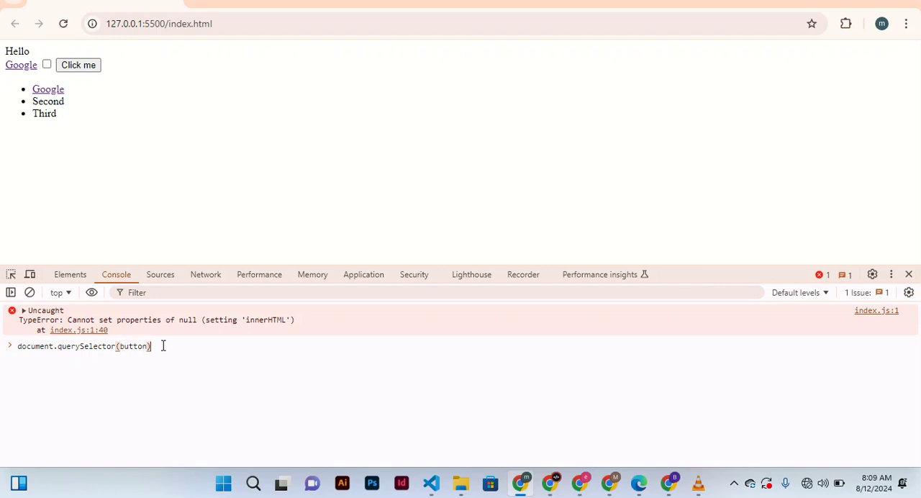
# Append .style.backgroundColour to the querySelector(button) call in the console input.
pyautogui.write('.')
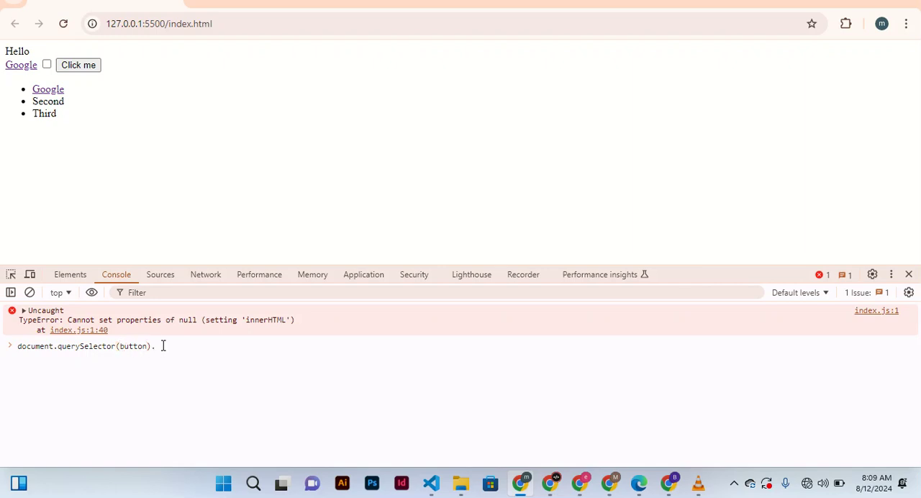
pyautogui.write('sty')
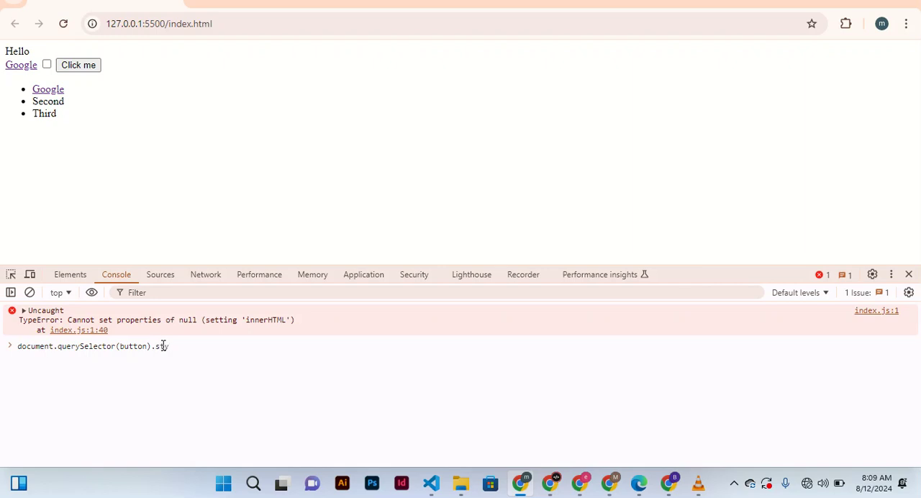
pyautogui.write('le')
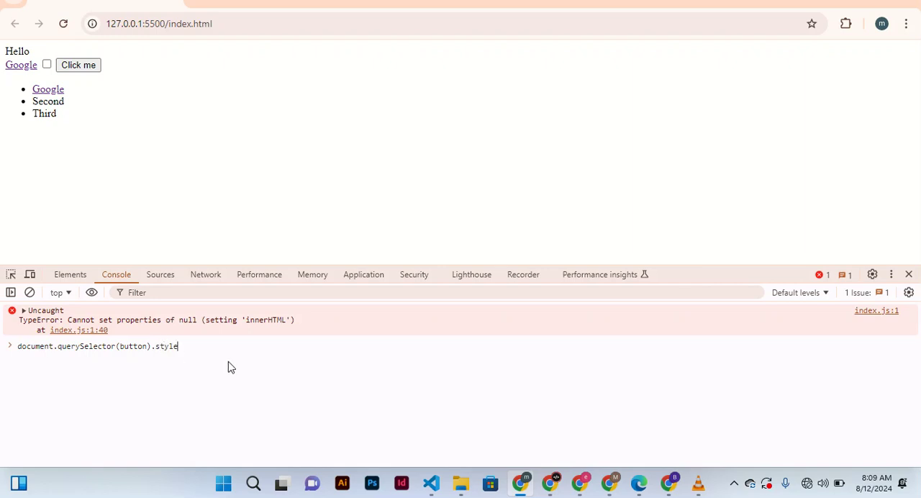
pyautogui.write('.')
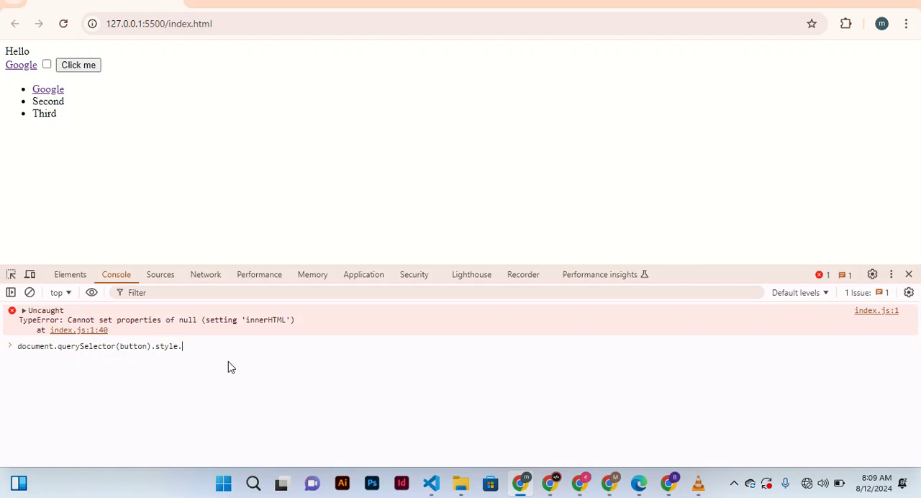
pyautogui.write('b')
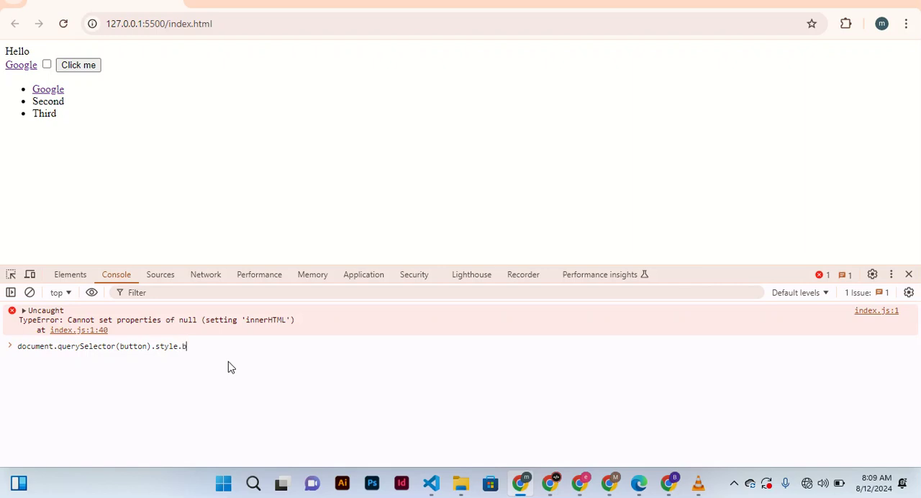
pyautogui.write('ac')
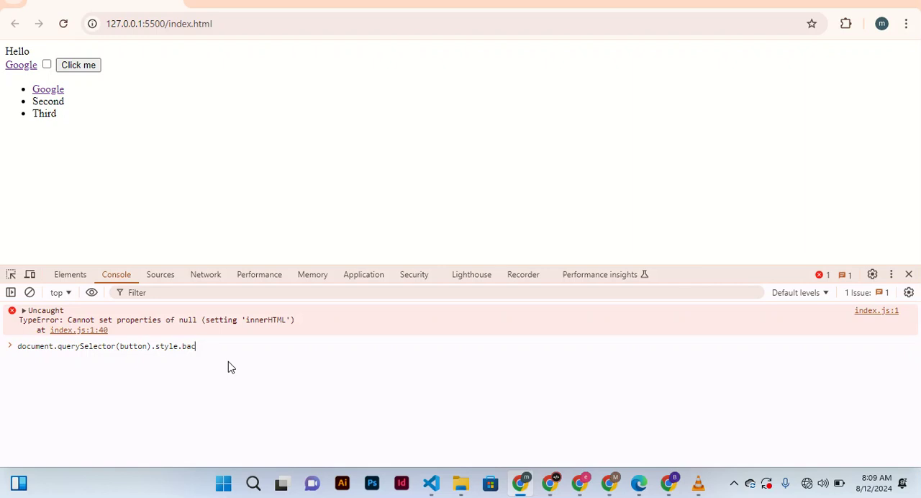
pyautogui.write('k')
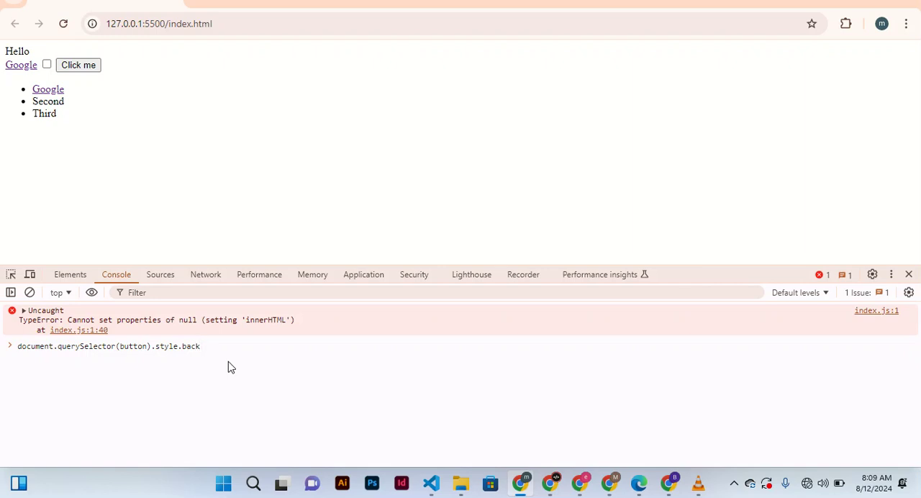
pyautogui.write('groun')
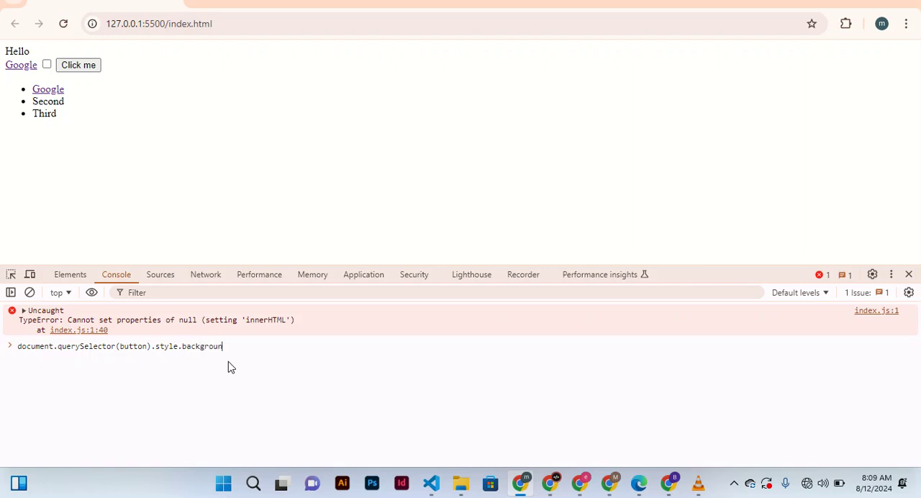
pyautogui.write('d')
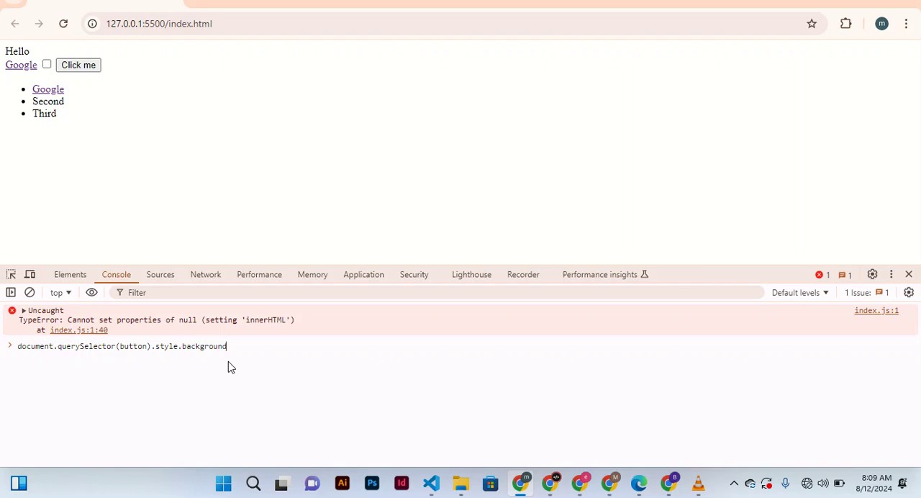
pyautogui.write('Colour')
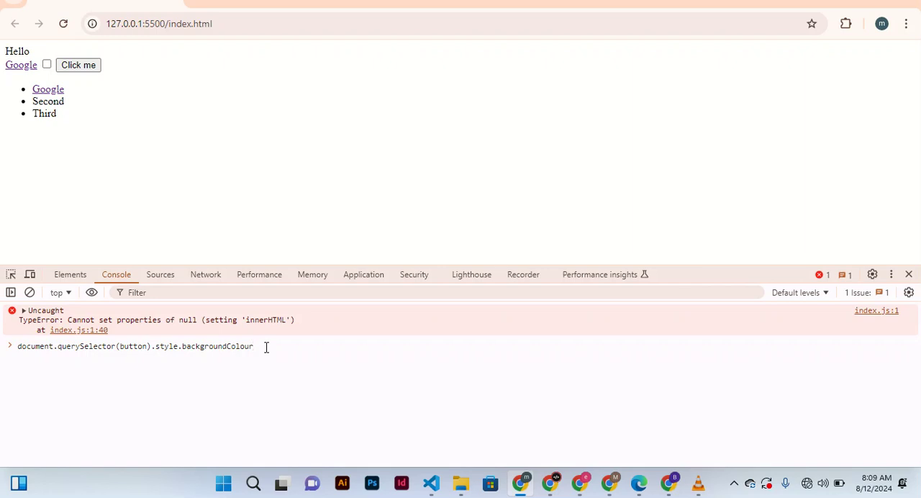
# Add a spaced = assignment after backgroundColour, leaving the value empty.
pyautogui.write('=')
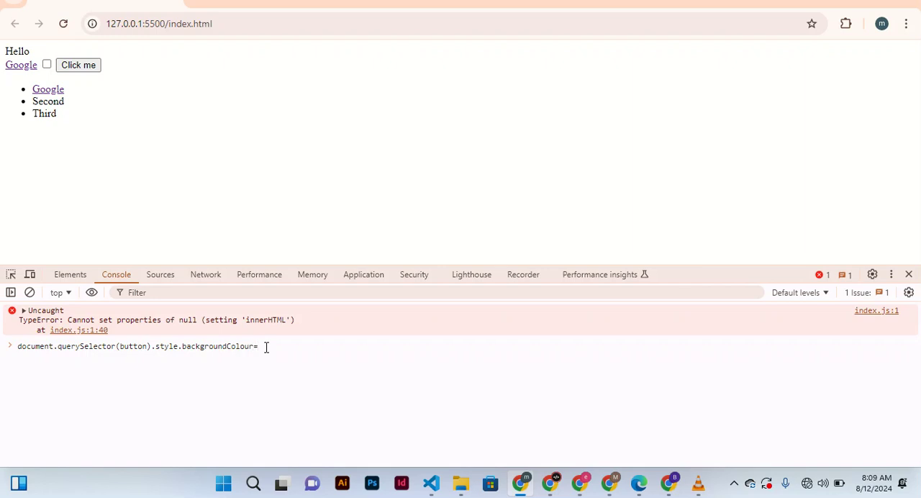
pyautogui.press('Backspace')
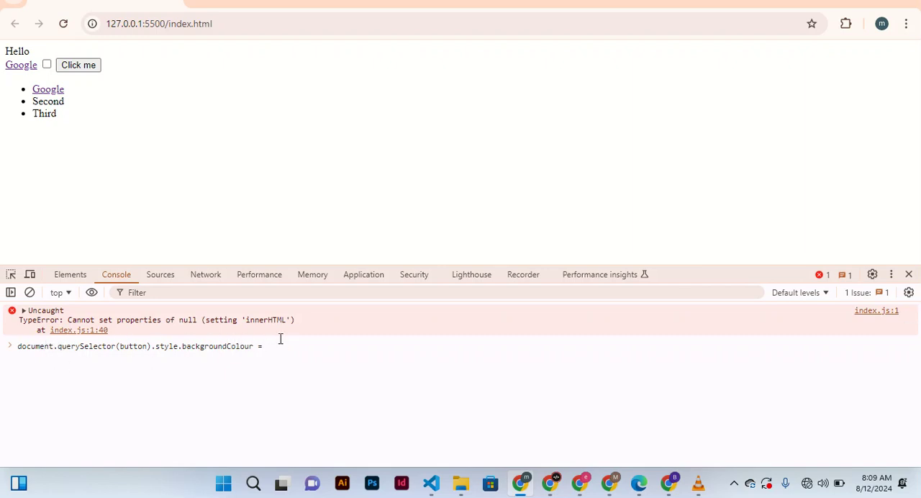
pyautogui.moveTo(261, 356)
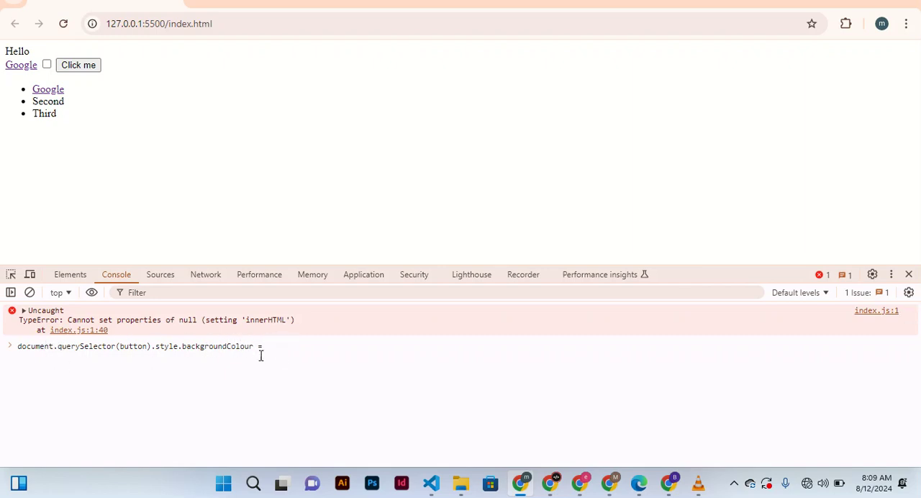